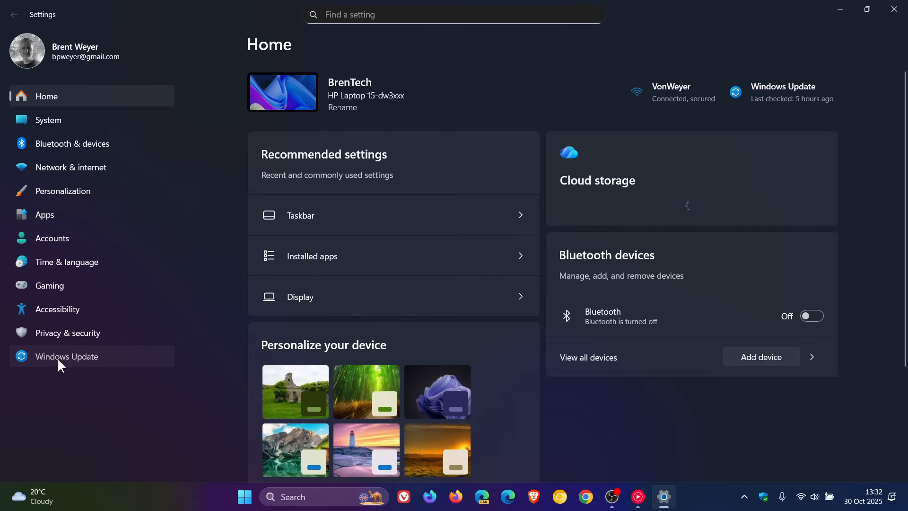
Show Update history and select the KB5067036 number of the newest Preview Update.
left_click(67, 356)
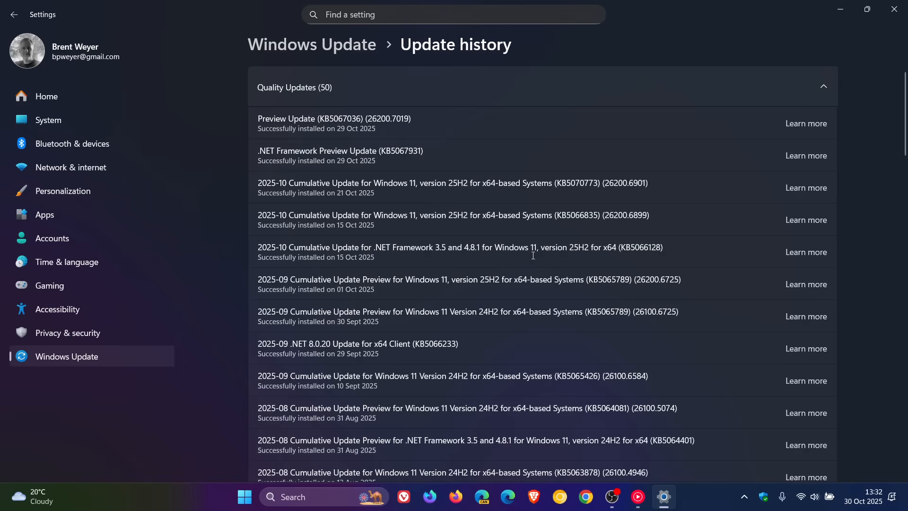
mouse_move(505, 103)
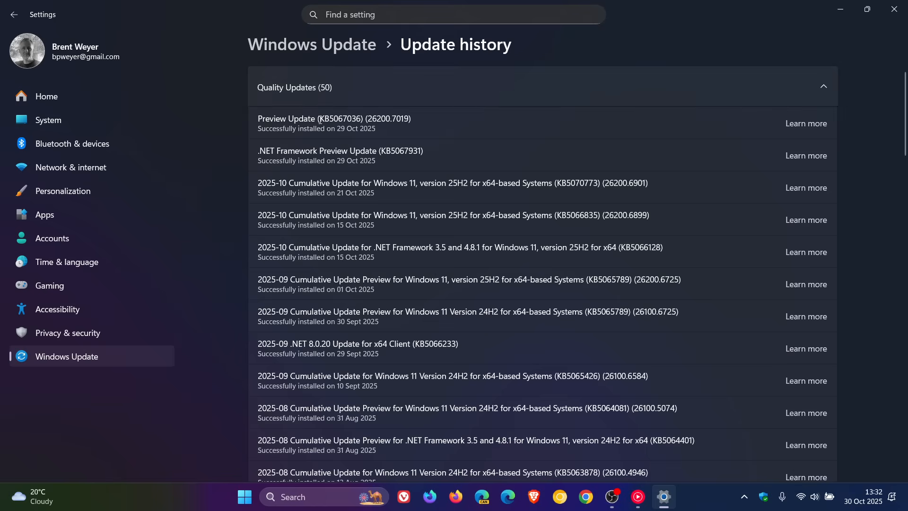
double_click(337, 119)
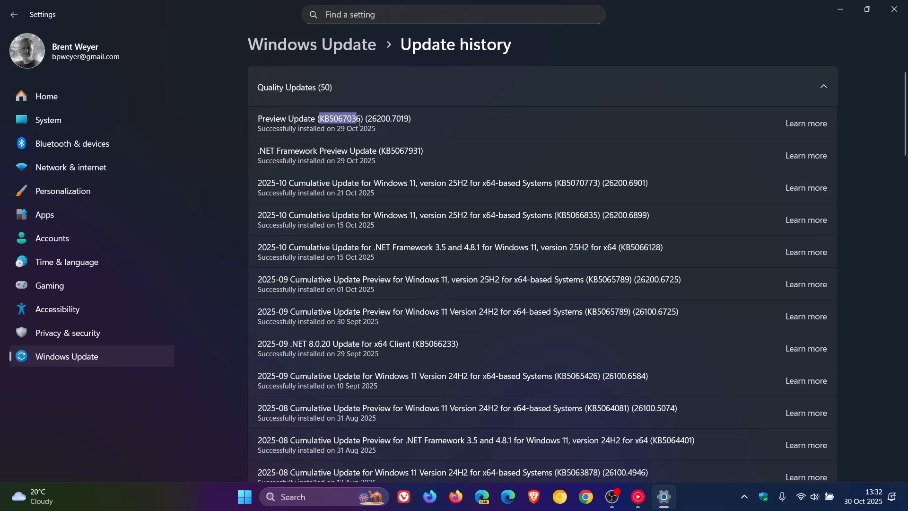
mouse_move(493, 132)
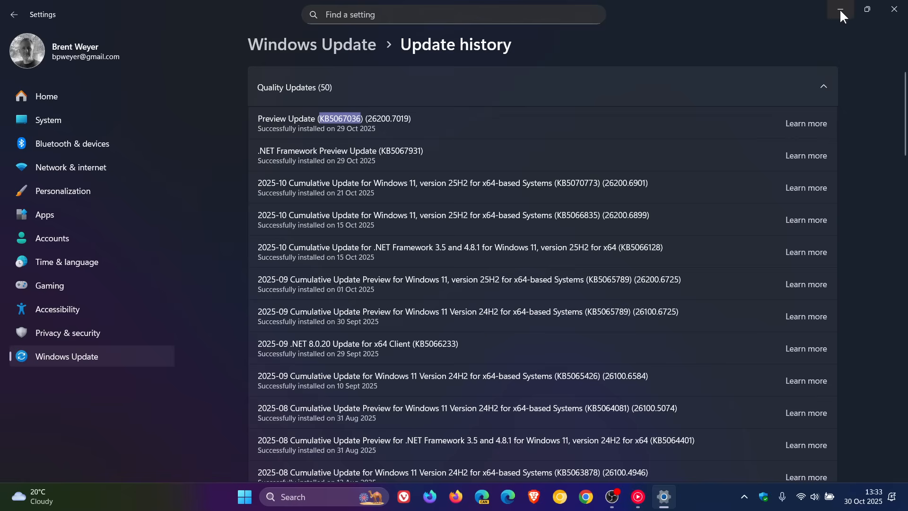
Minimize Settings and launch Task Manager from the Start button's right-click menu.
left_click(840, 10)
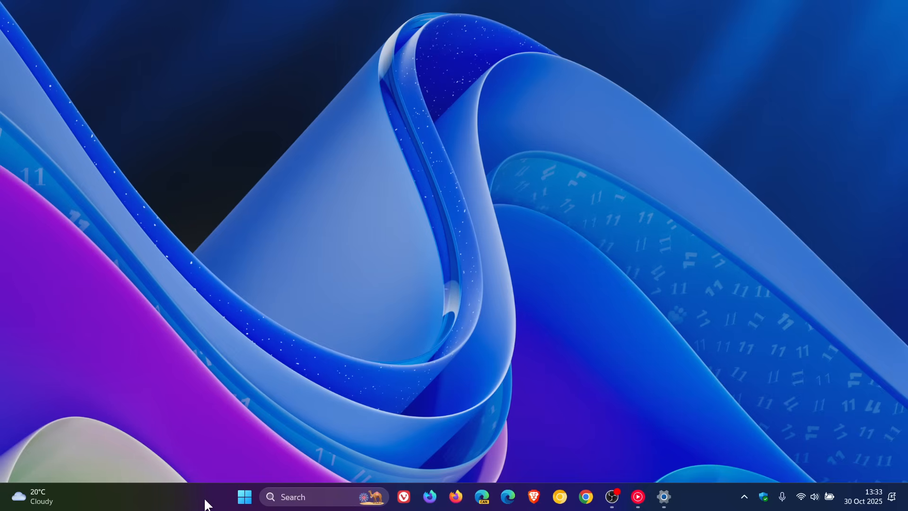
right_click(208, 501)
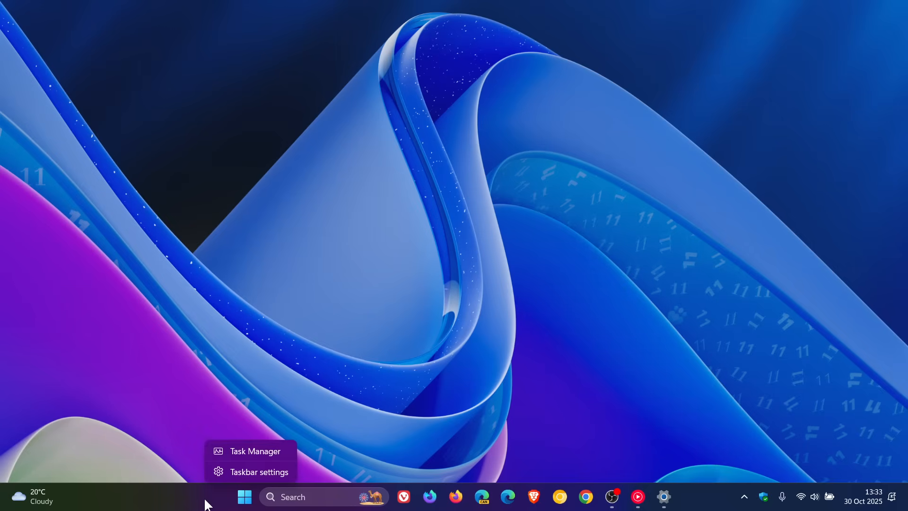
left_click(254, 451)
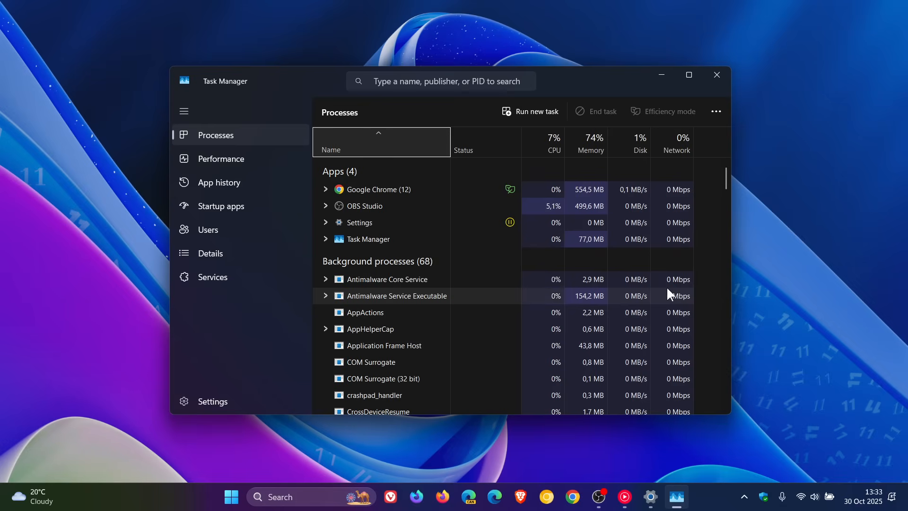
mouse_move(600, 381)
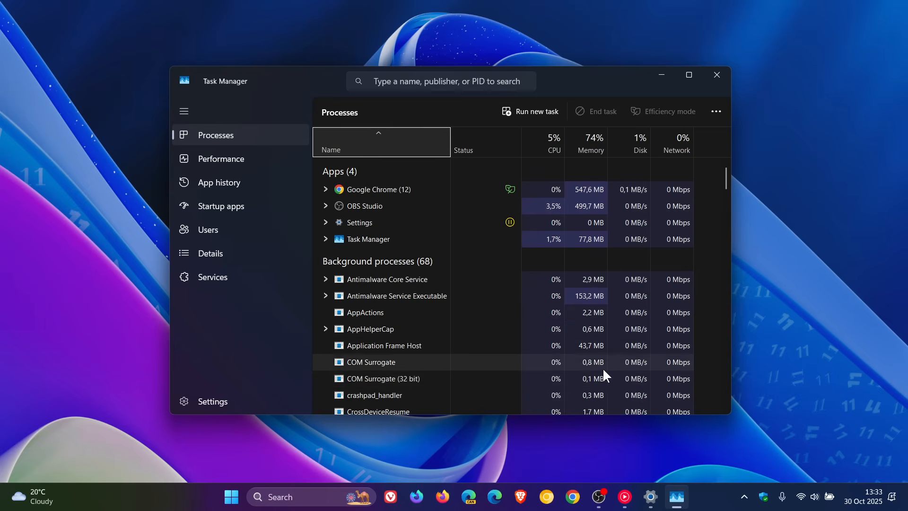
mouse_move(688, 75)
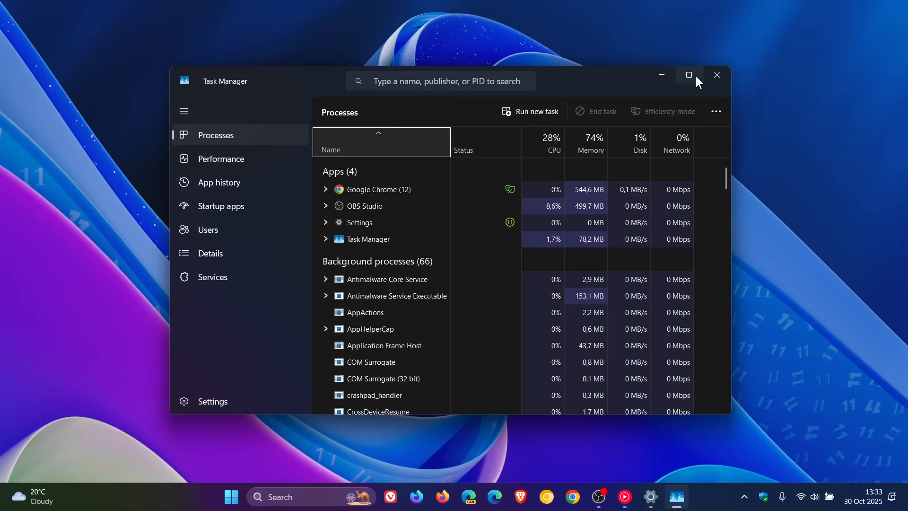
Close Task Manager and relaunch it from the Start button's right-click menu.
left_click(715, 75)
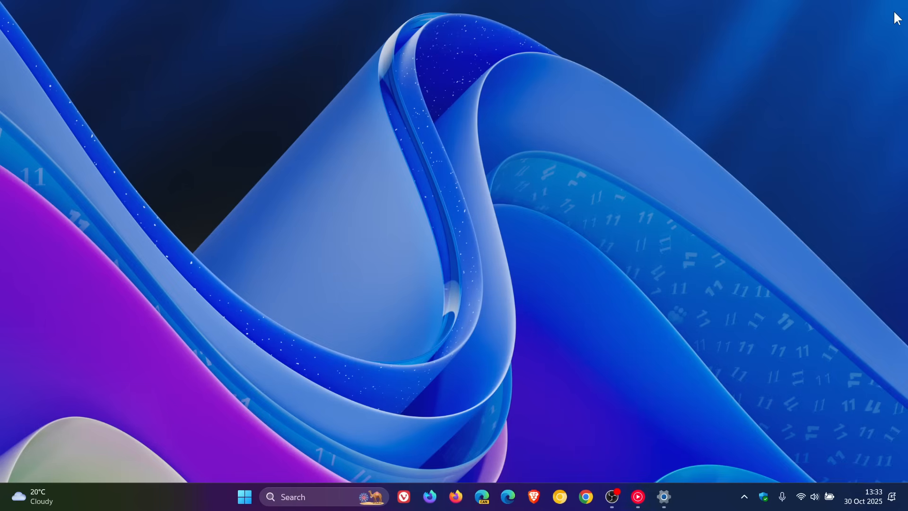
right_click(243, 496)
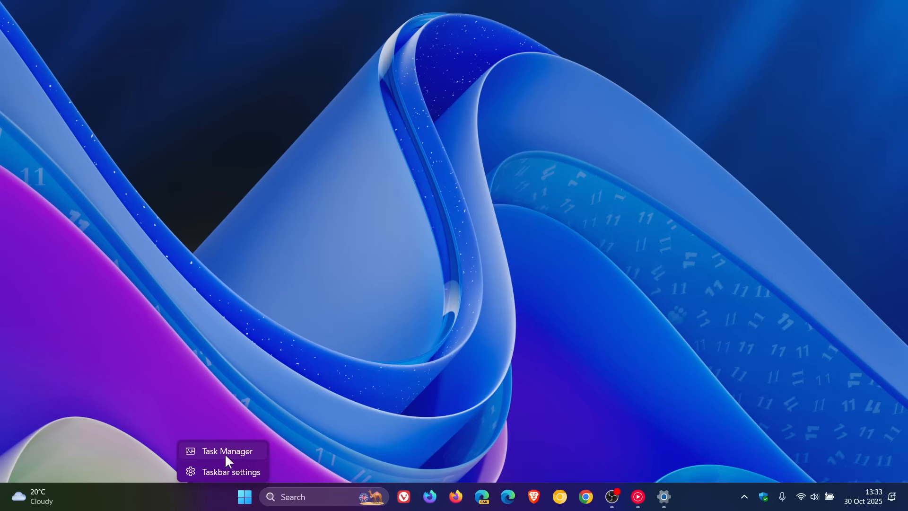
left_click(227, 450)
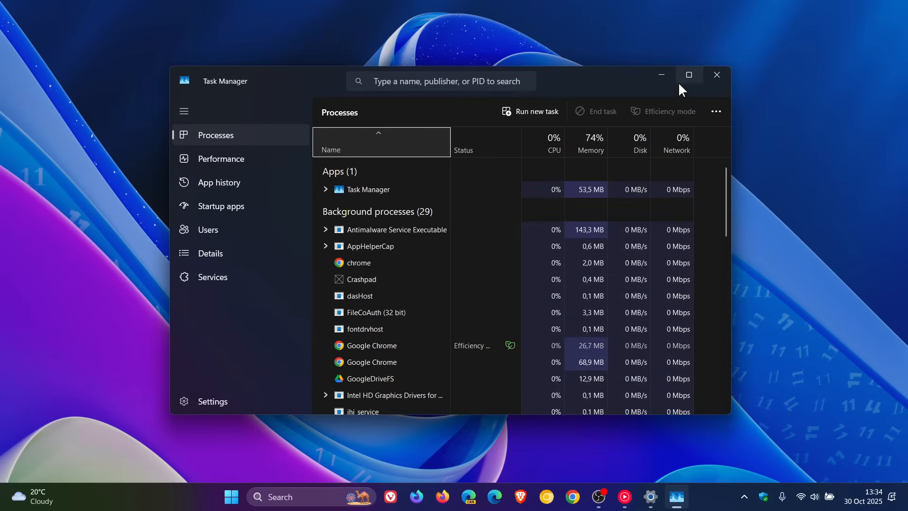
Maximize Task Manager and scroll down through the background processes.
left_click(689, 74)
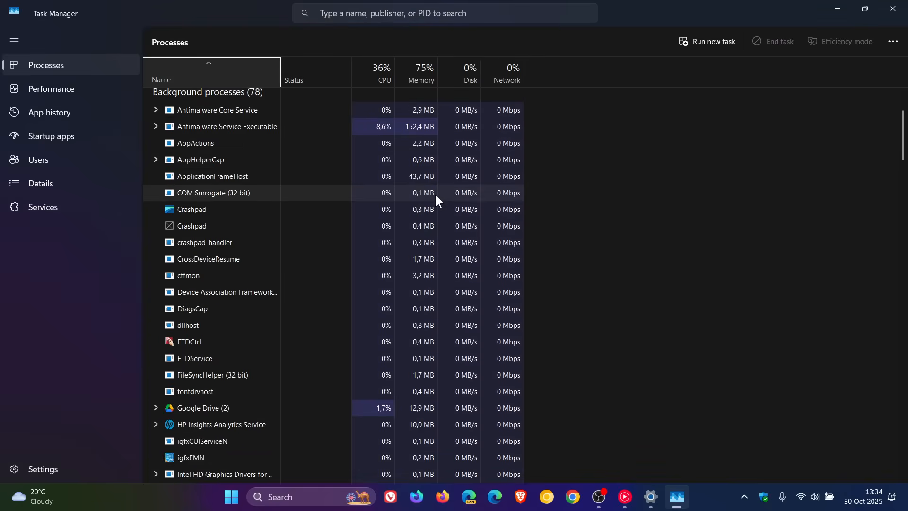
scroll("down", 3)
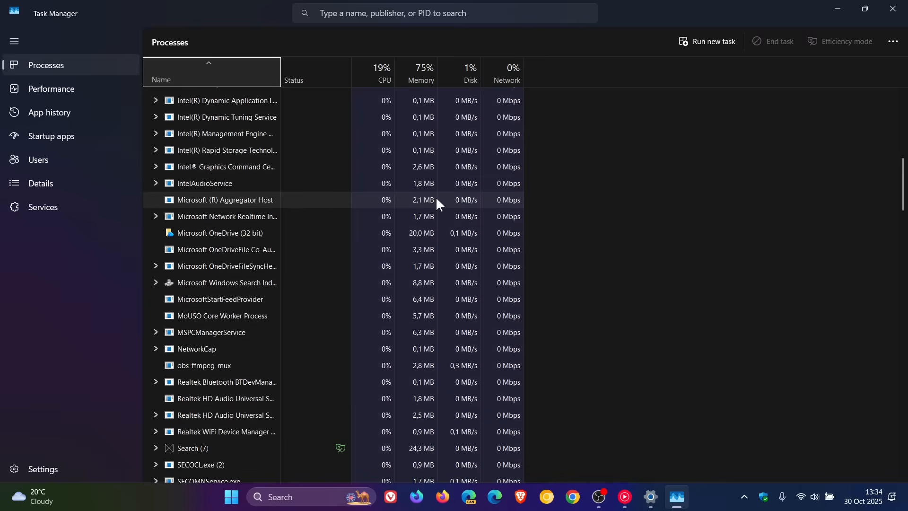
scroll("down", 3)
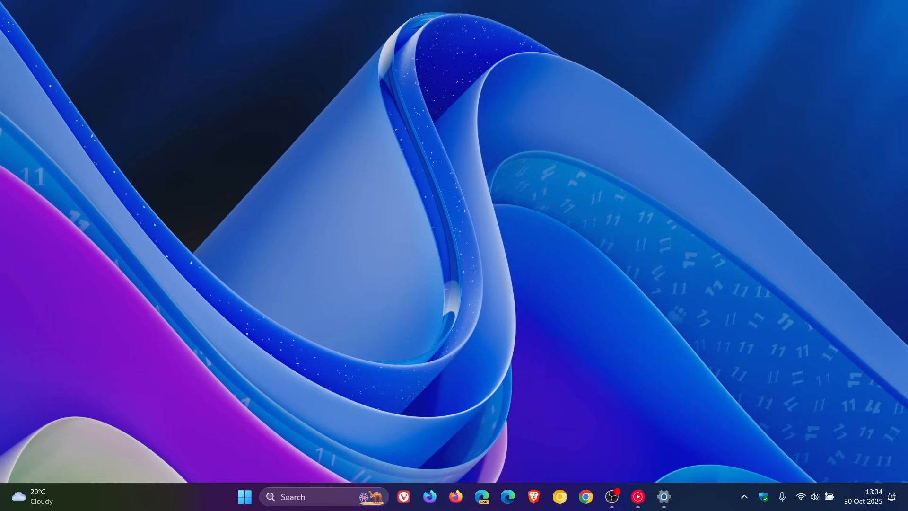
mouse_move(552, 310)
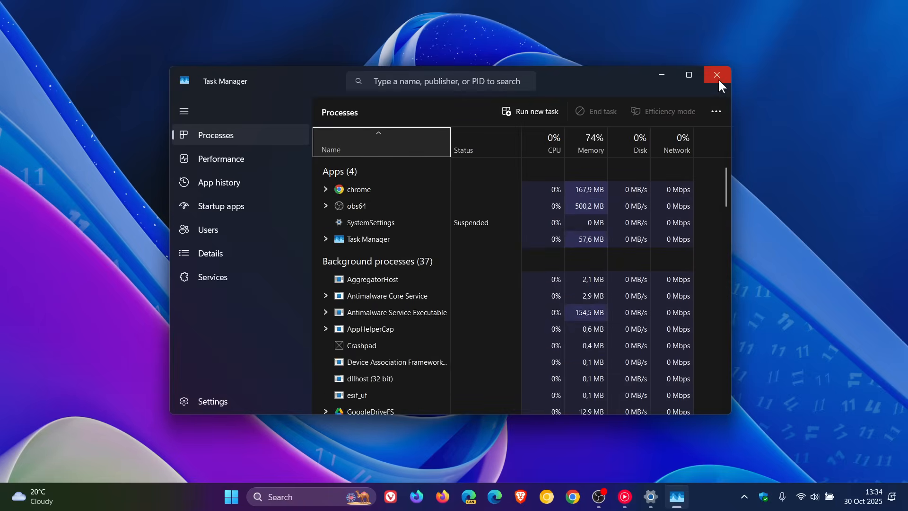
Scroll to the three leftover Task Manager background processes, then close the window with X.
scroll("down", 3)
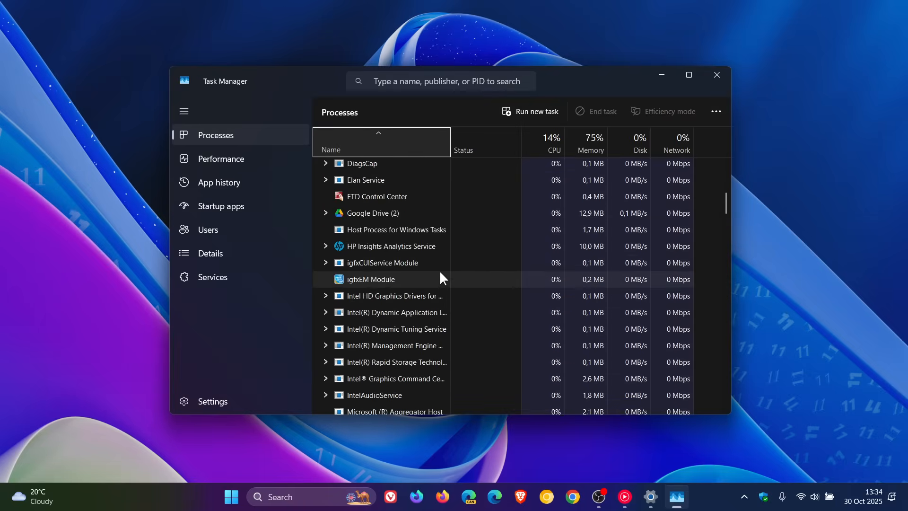
scroll("down", 3)
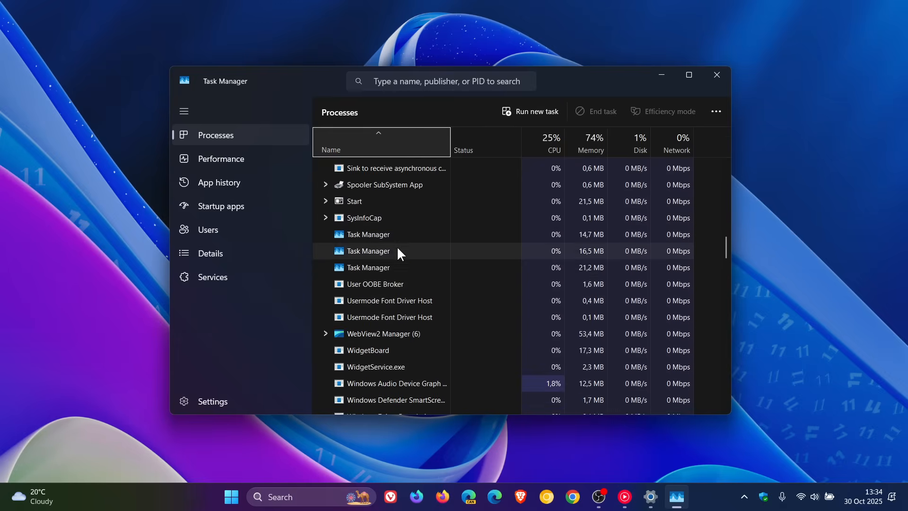
left_click(716, 75)
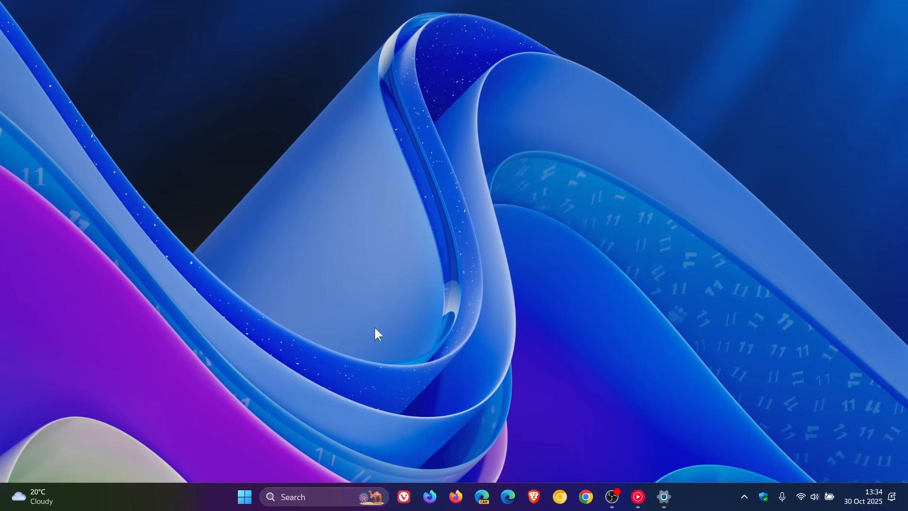
mouse_move(258, 458)
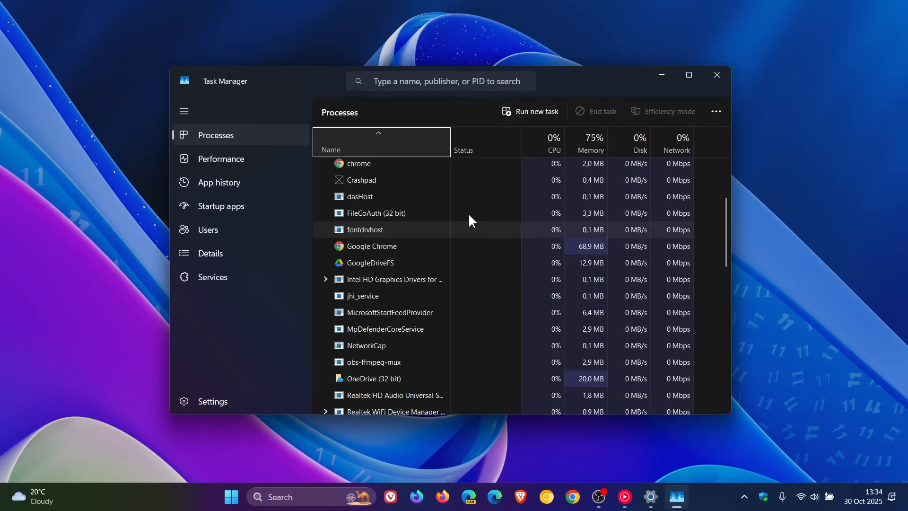
Scroll the Processes list to reveal four duplicate Task Manager background processes.
scroll("down", 3)
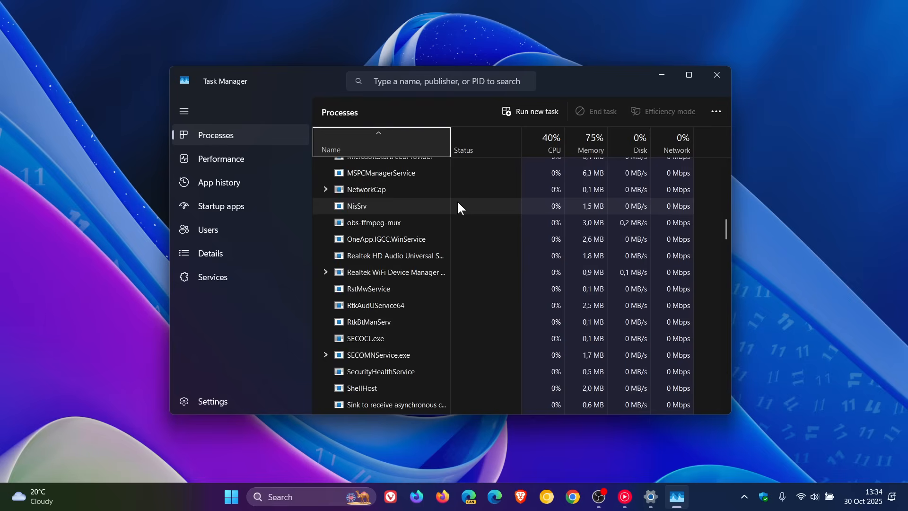
scroll("down", 3)
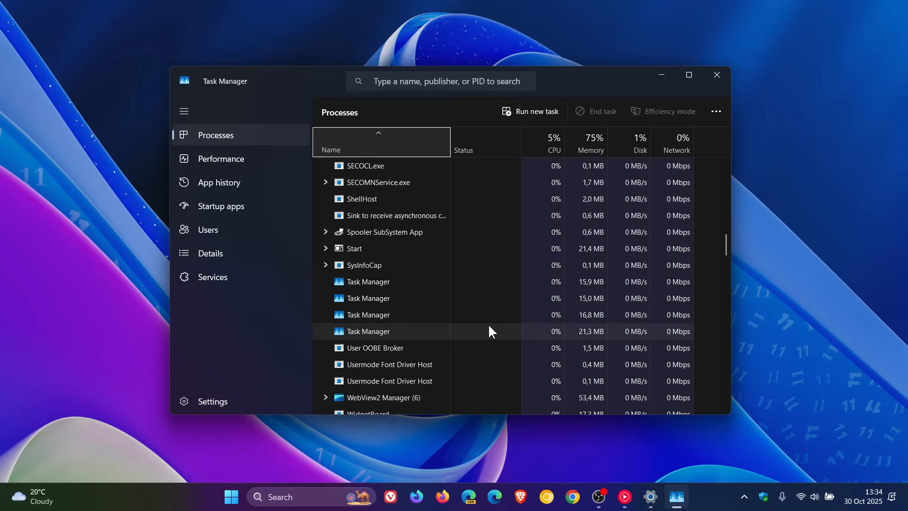
scroll("down", 3)
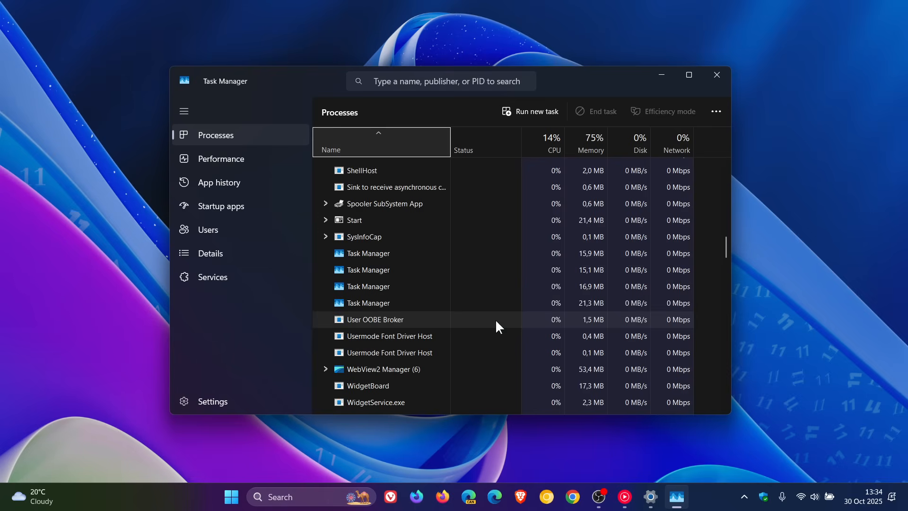
mouse_move(591, 254)
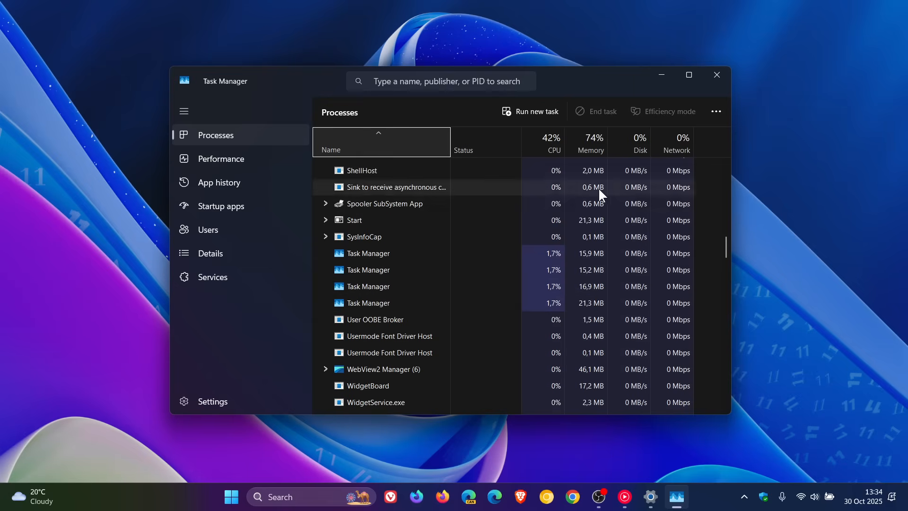
mouse_move(567, 256)
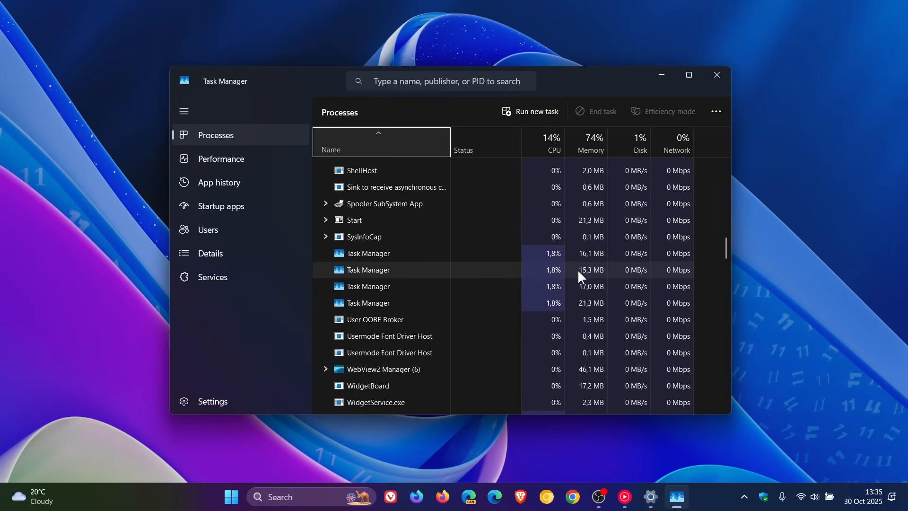
scroll("down", 3)
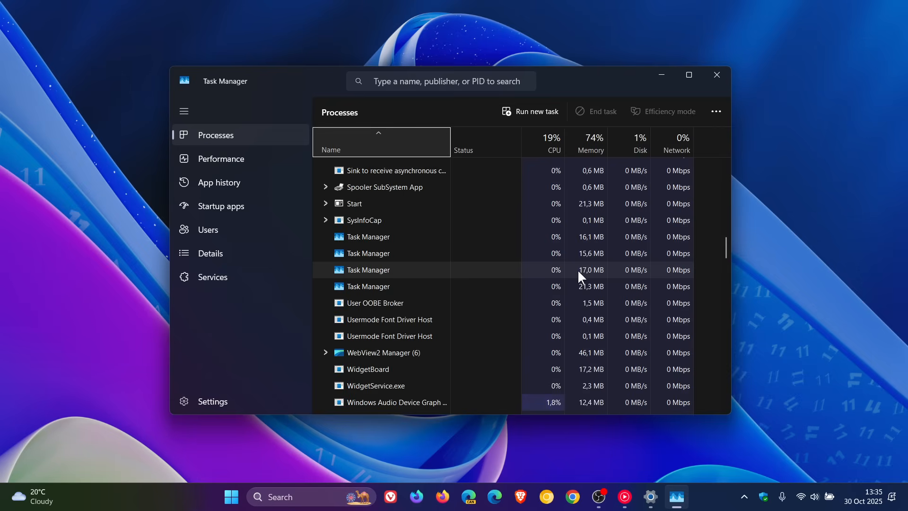
scroll("up", 3)
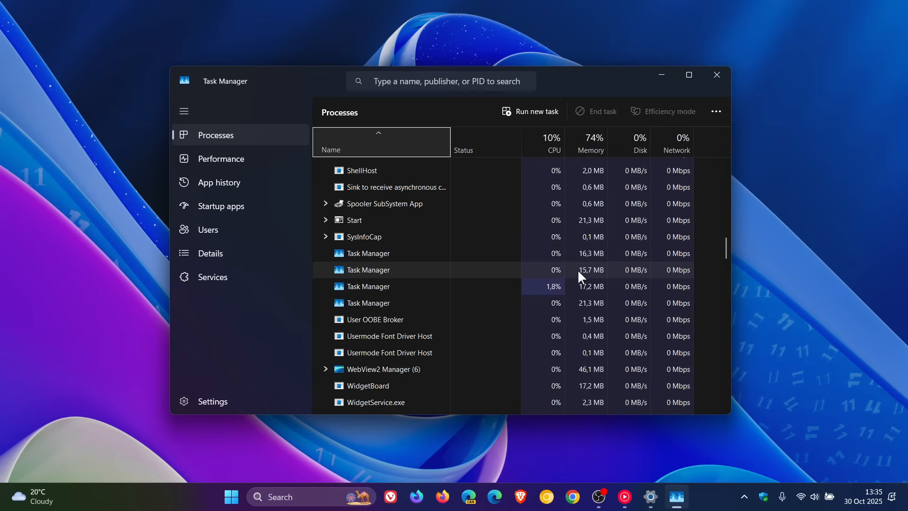
scroll("down", 3)
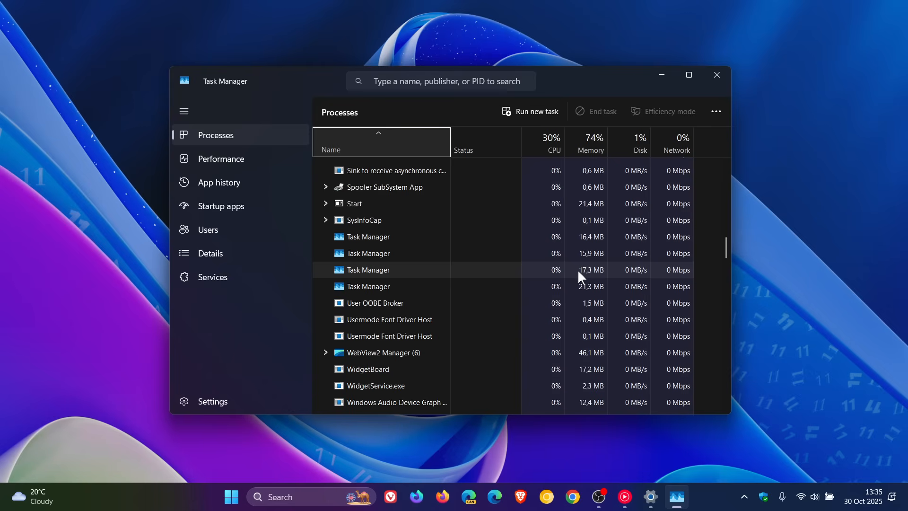
scroll("up", 3)
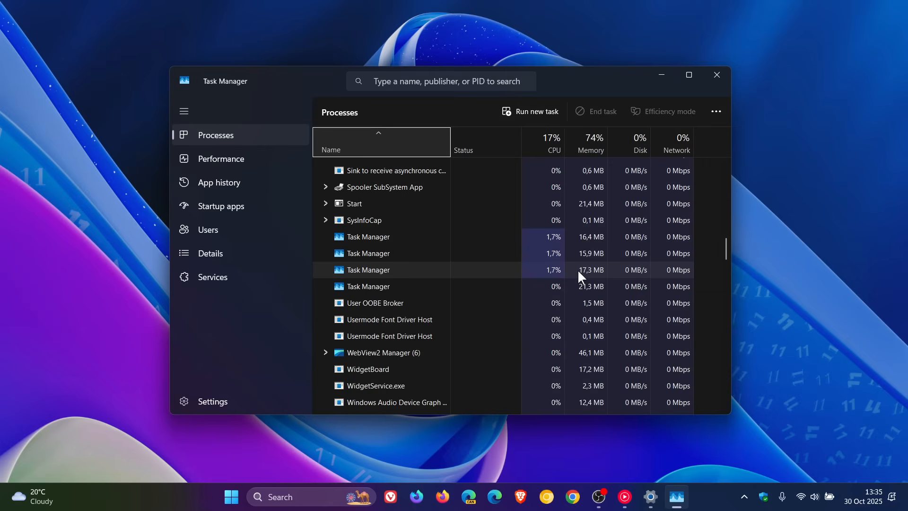
mouse_move(405, 236)
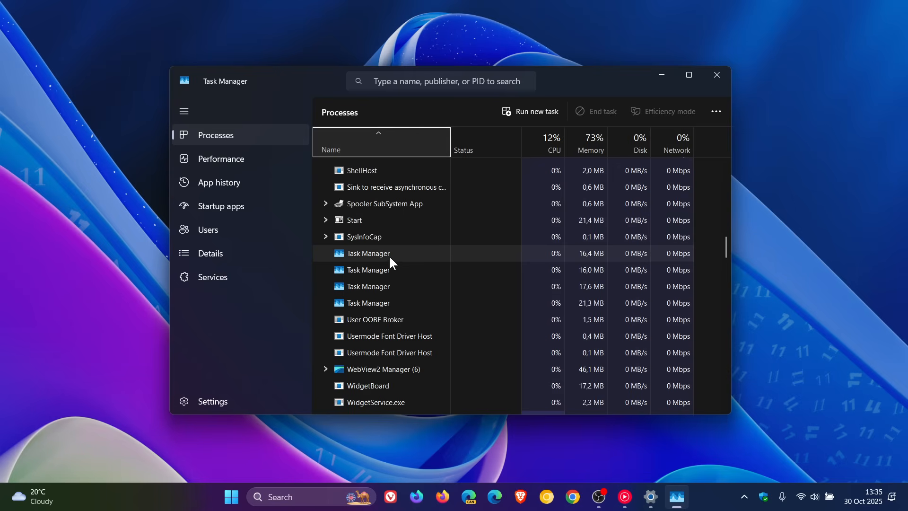
End the duplicate Task Manager background processes via End task, then close the window.
right_click(368, 269)
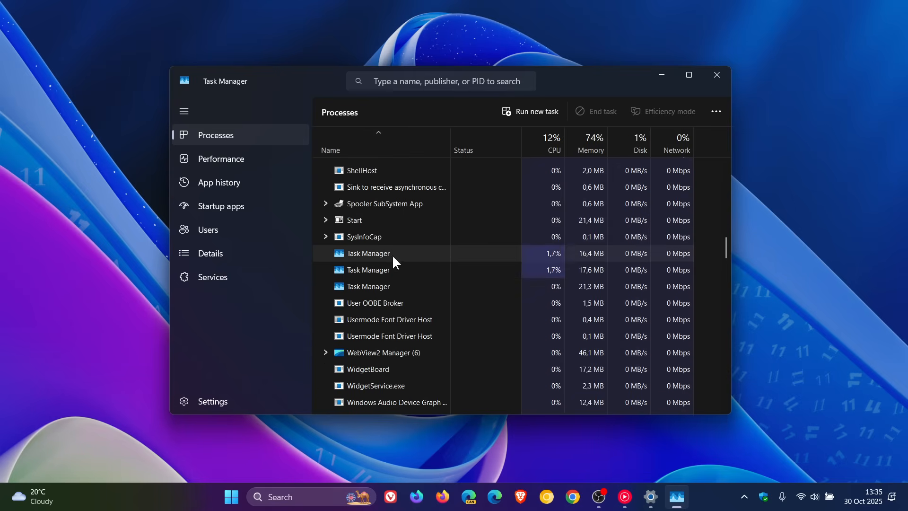
left_click(367, 254)
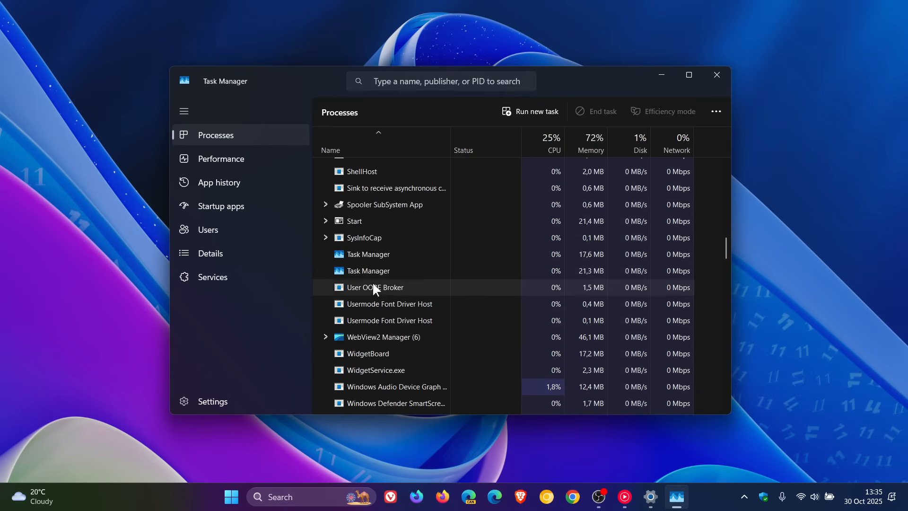
left_click(367, 271)
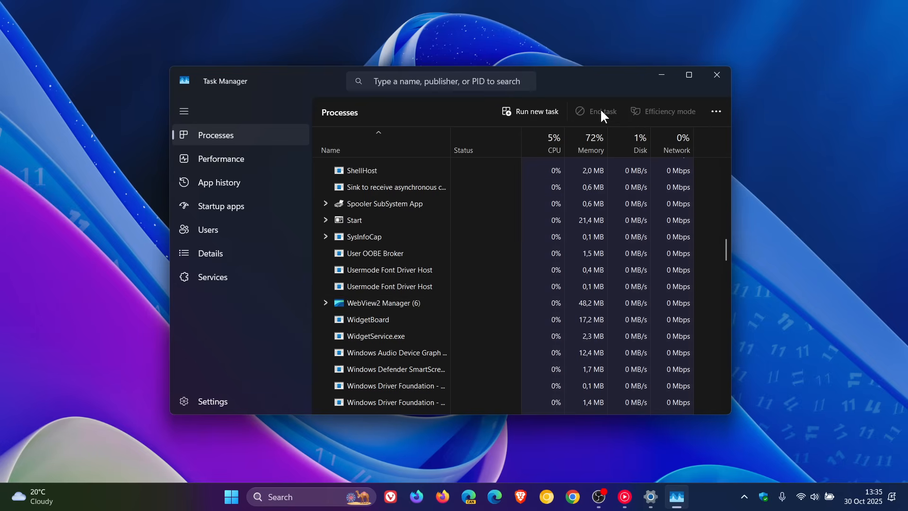
mouse_move(438, 324)
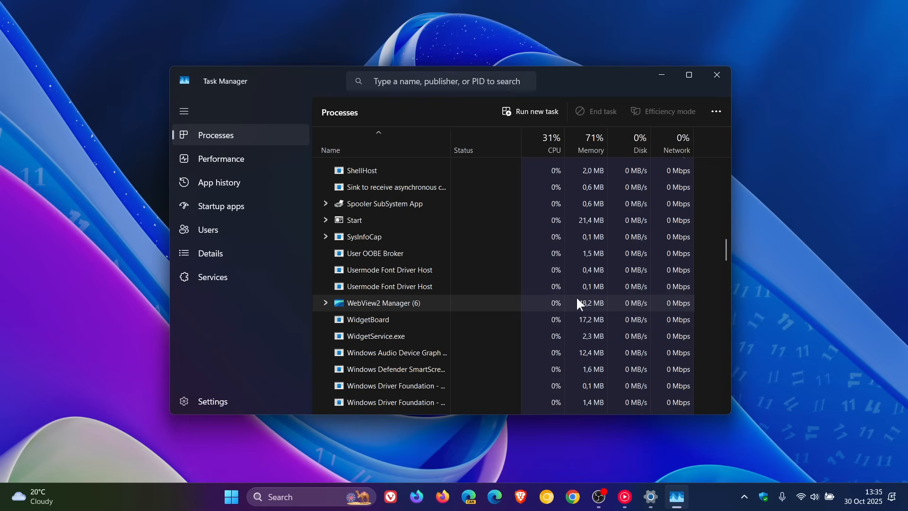
left_click(715, 75)
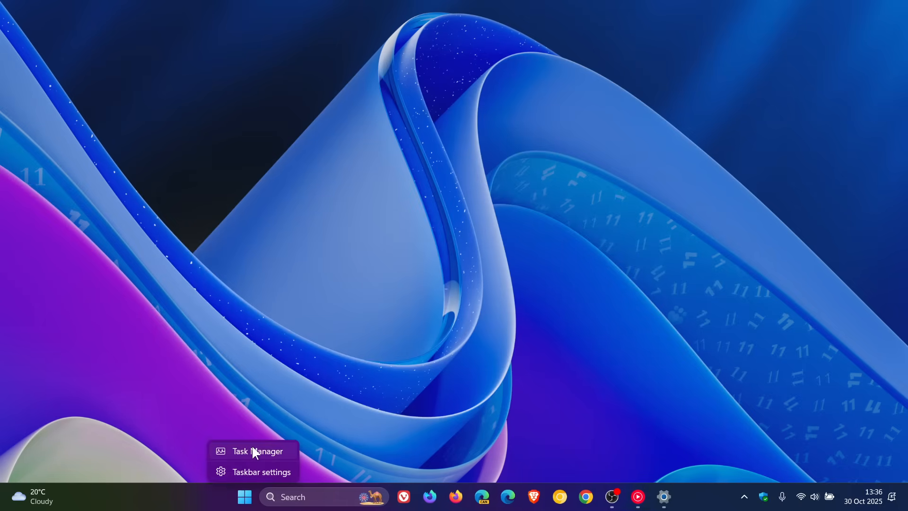
Relaunch Task Manager and select the leftover background Task Manager process to end it.
left_click(258, 451)
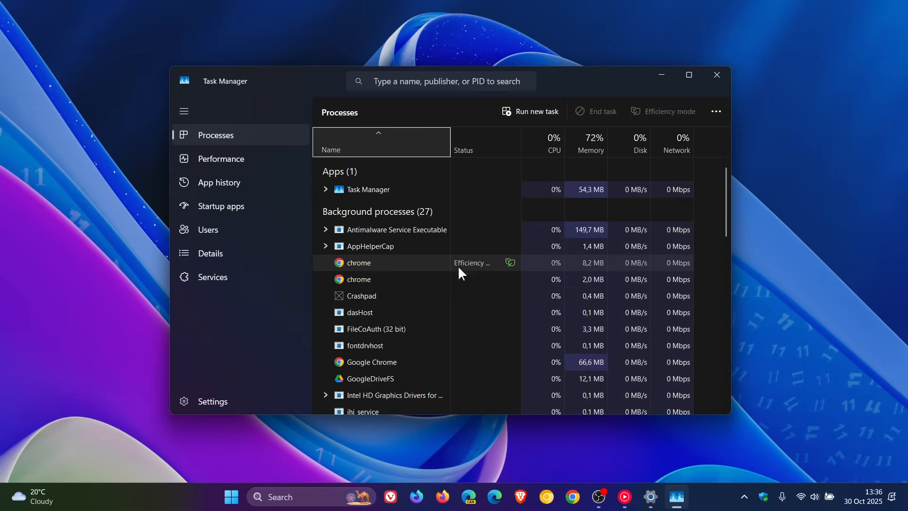
scroll("down", 3)
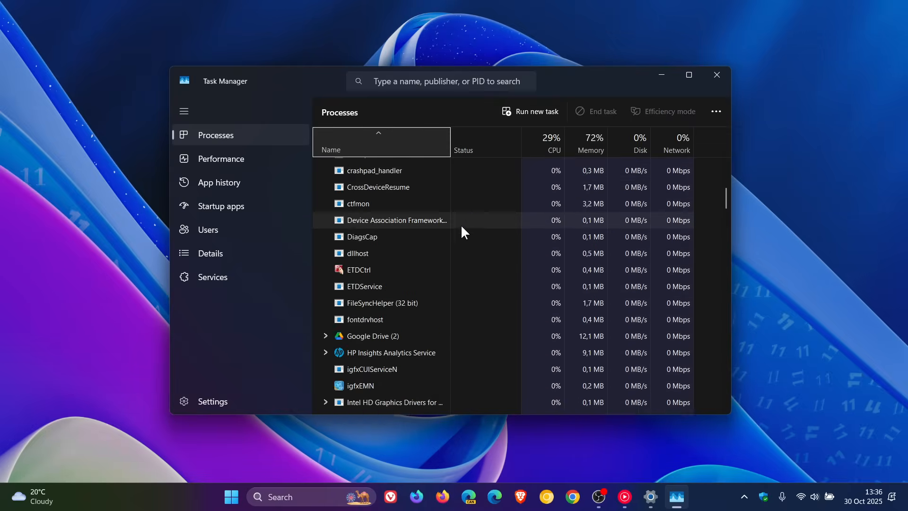
scroll("down", 3)
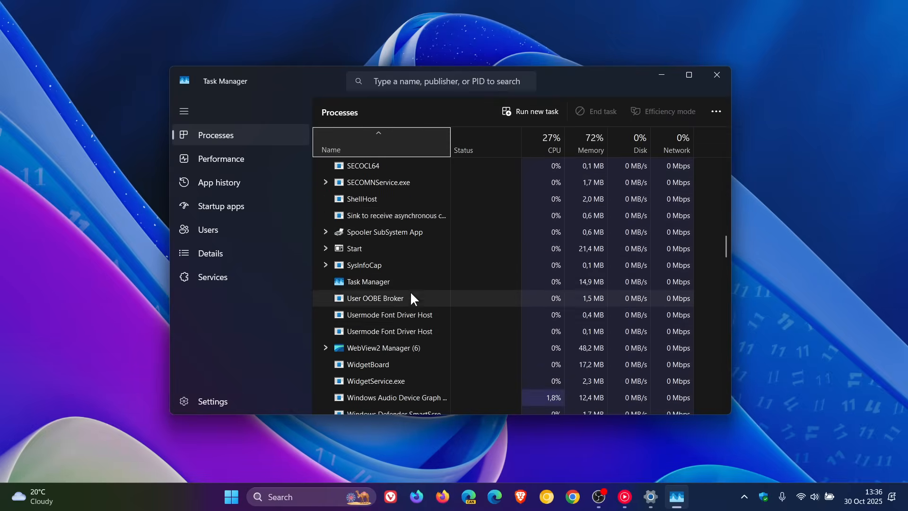
left_click(369, 282)
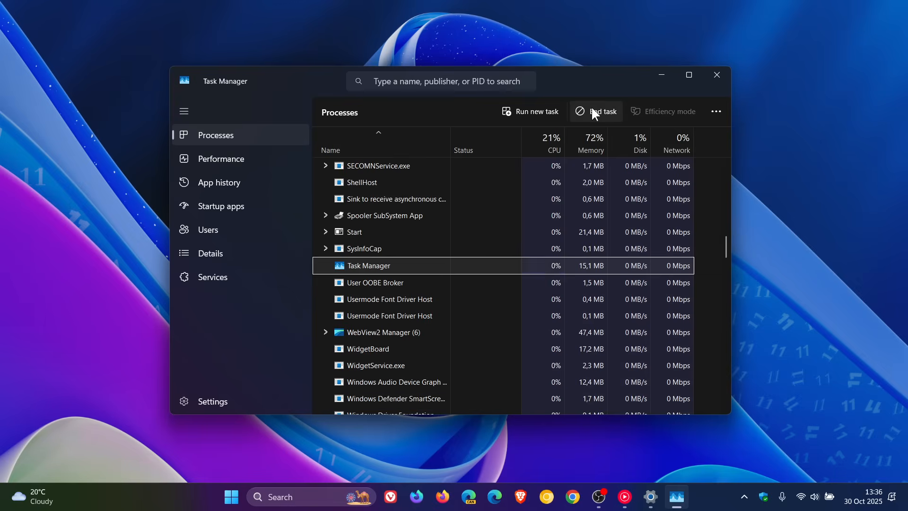
Select the Task Manager app entry at the top and close the window.
scroll("up", 3)
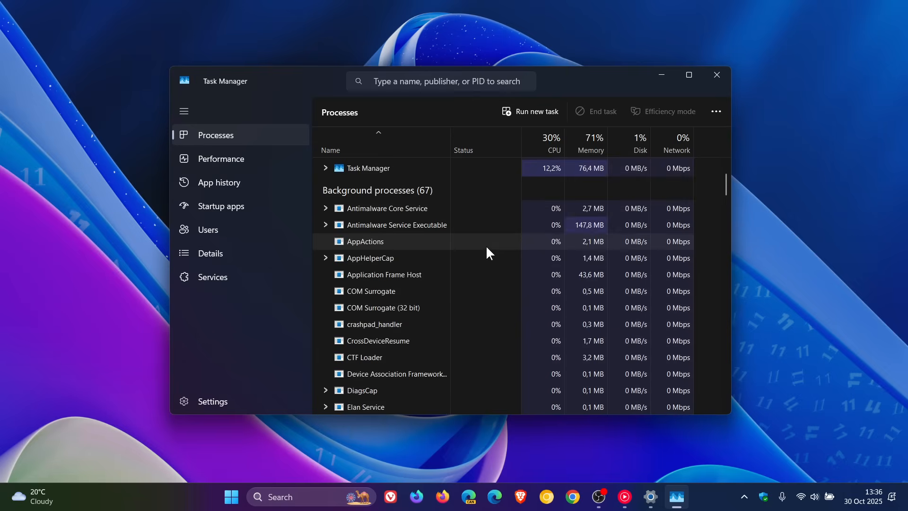
scroll("up", 3)
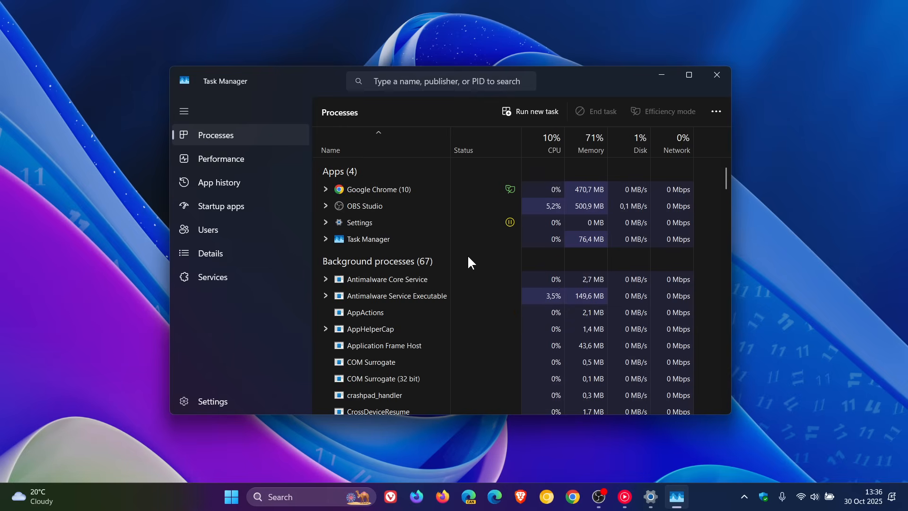
left_click(366, 239)
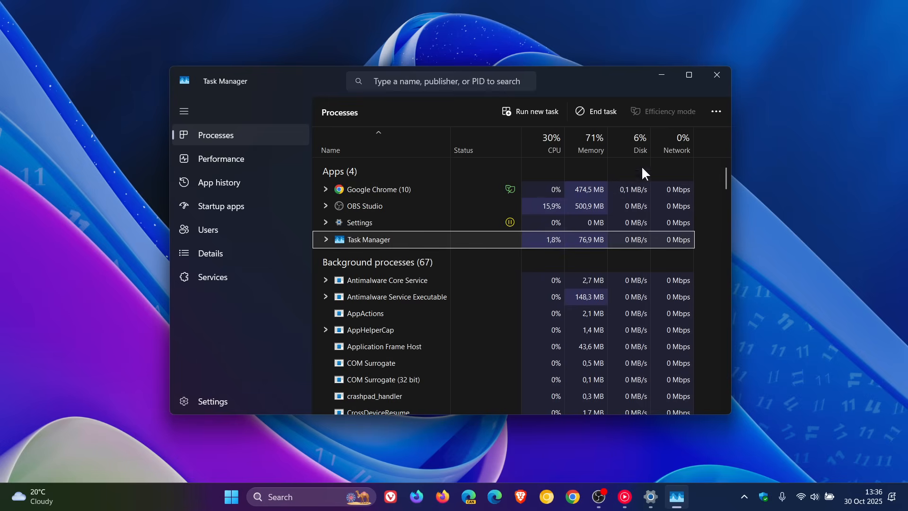
mouse_move(717, 76)
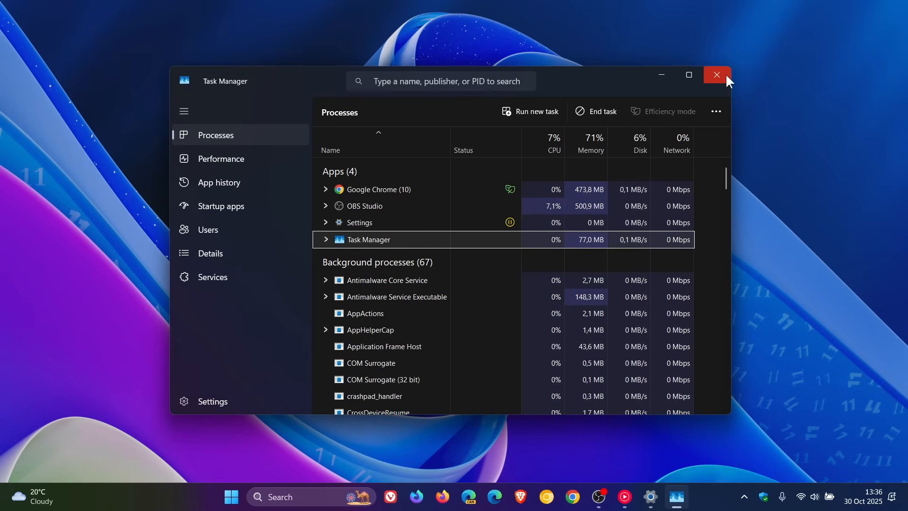
left_click(717, 74)
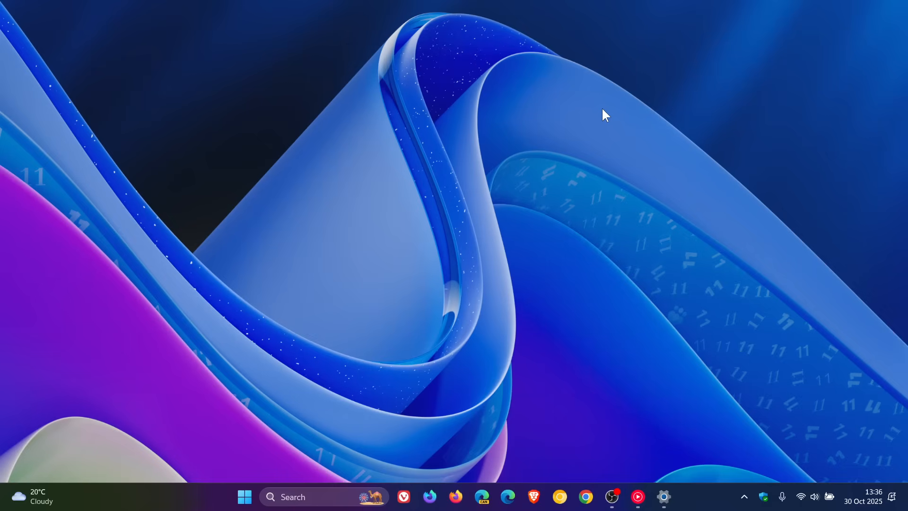
mouse_move(205, 510)
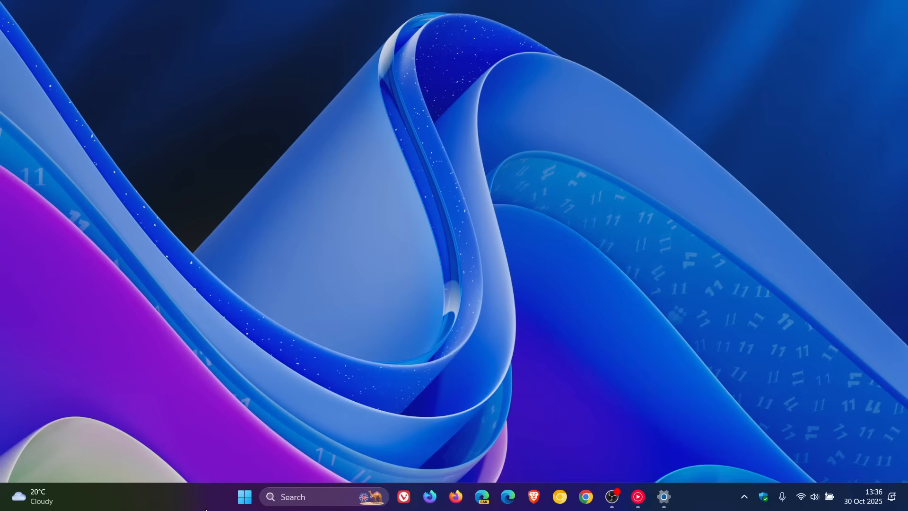
mouse_move(262, 452)
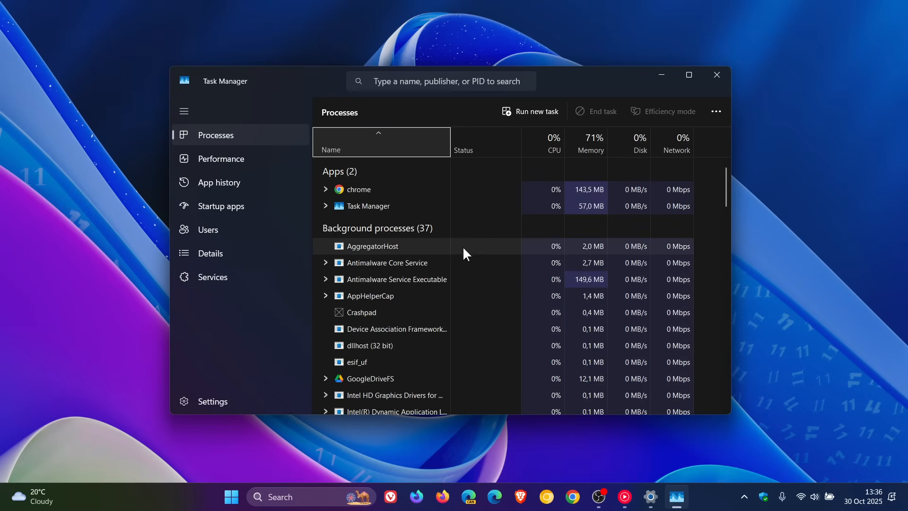
Scroll through Background processes confirming no leftover Task Manager copy remains.
scroll("down", 3)
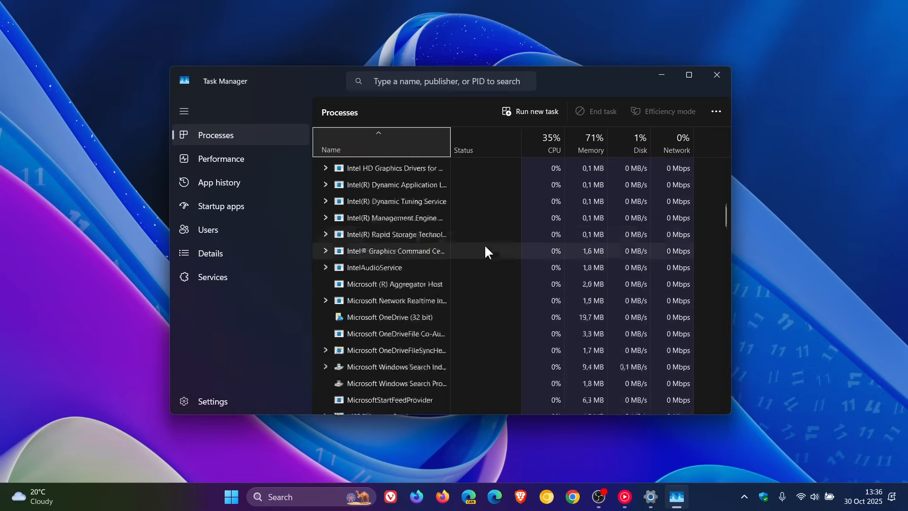
scroll("down", 3)
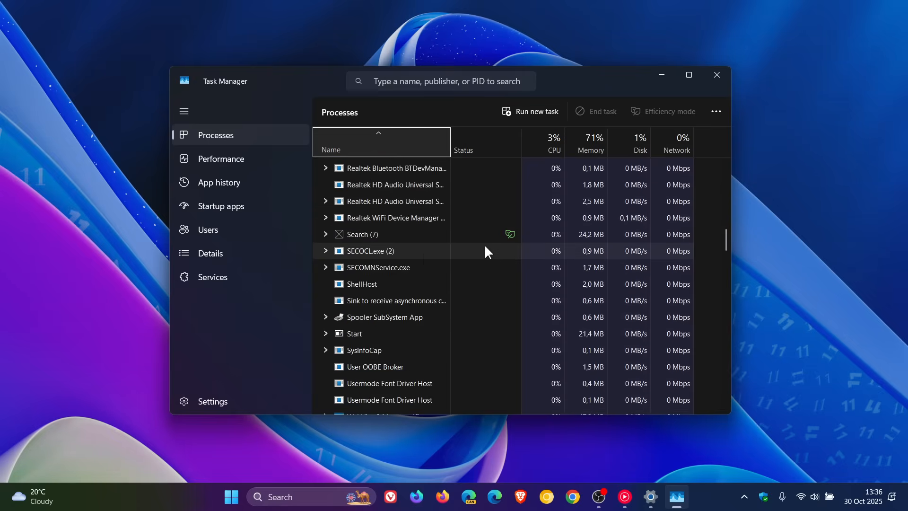
scroll("down", 3)
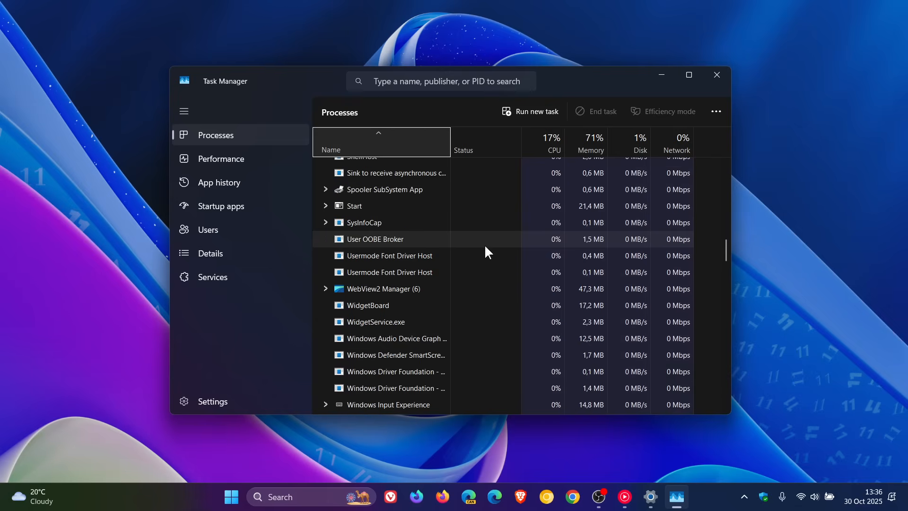
scroll("down", 3)
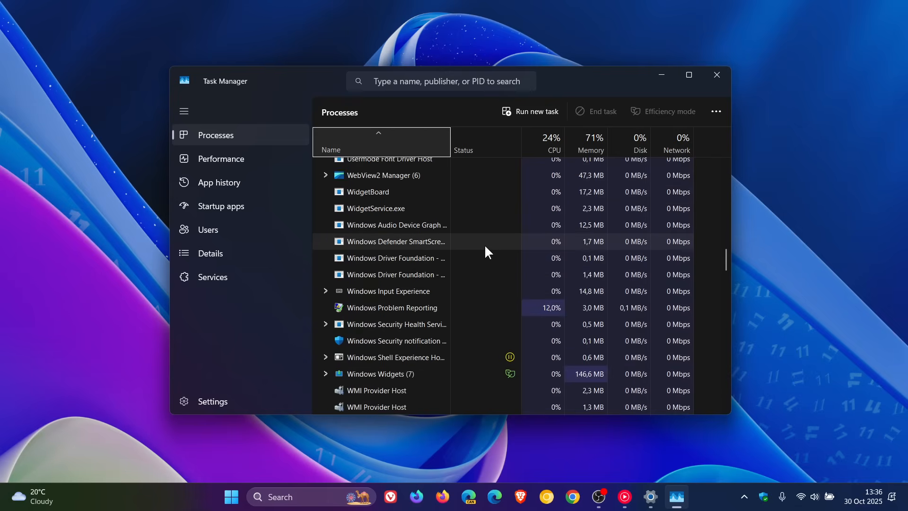
scroll("up", 3)
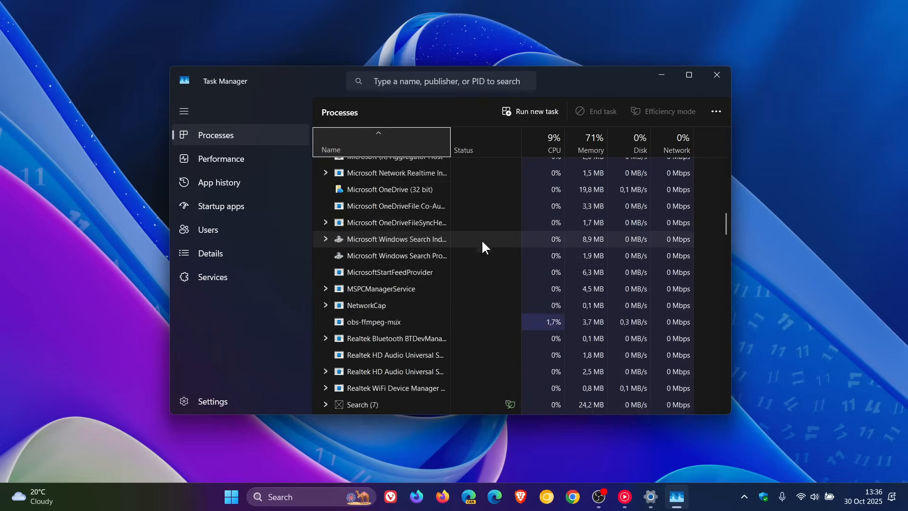
scroll("up", 3)
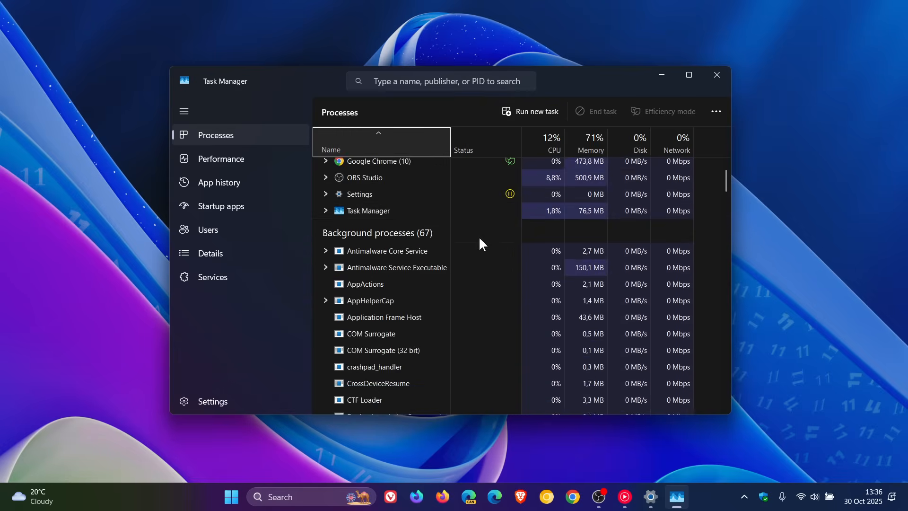
scroll("up", 3)
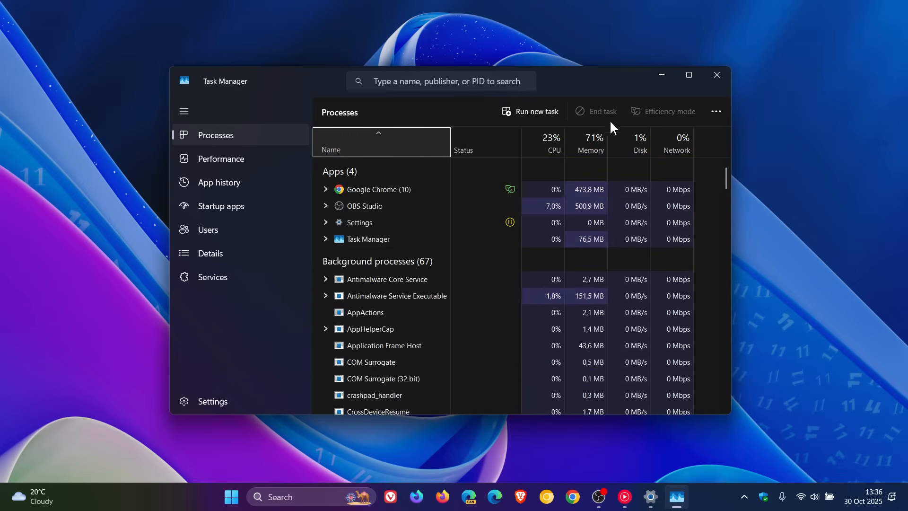
mouse_move(419, 239)
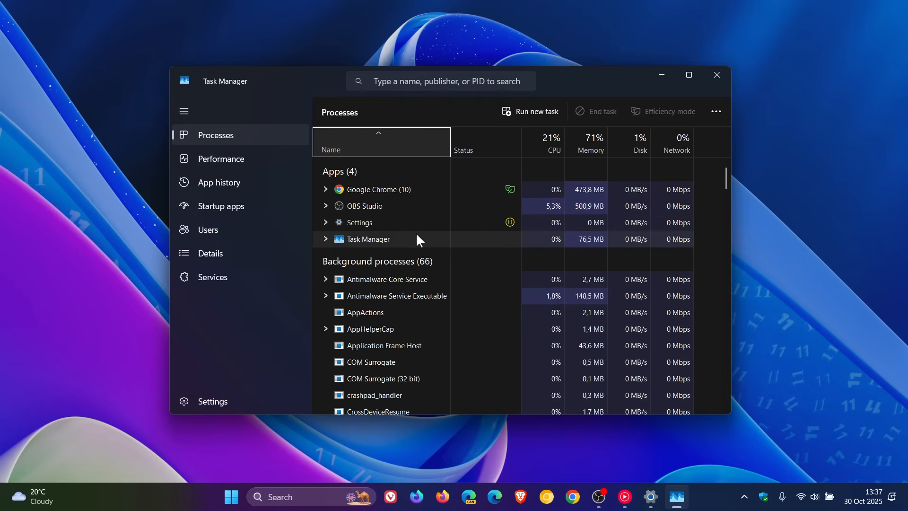
Select the Task Manager app entry and close the window.
left_click(367, 239)
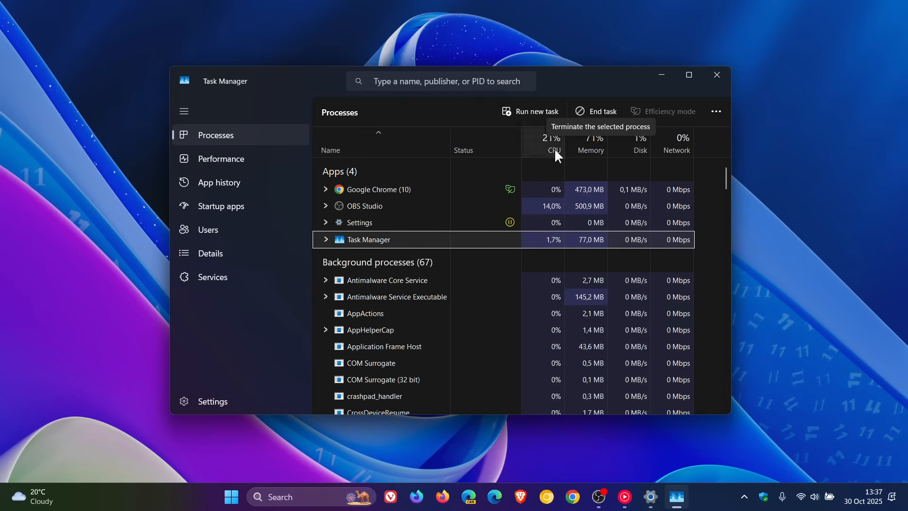
mouse_move(717, 76)
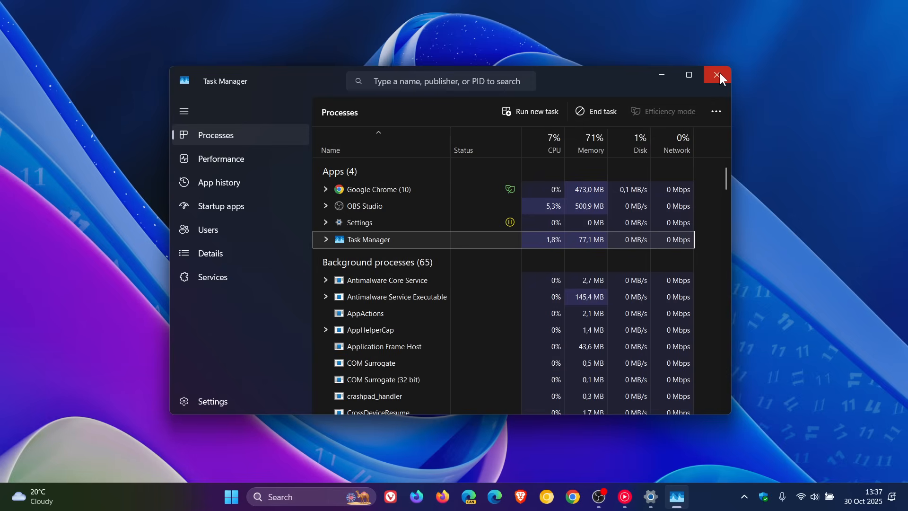
left_click(716, 75)
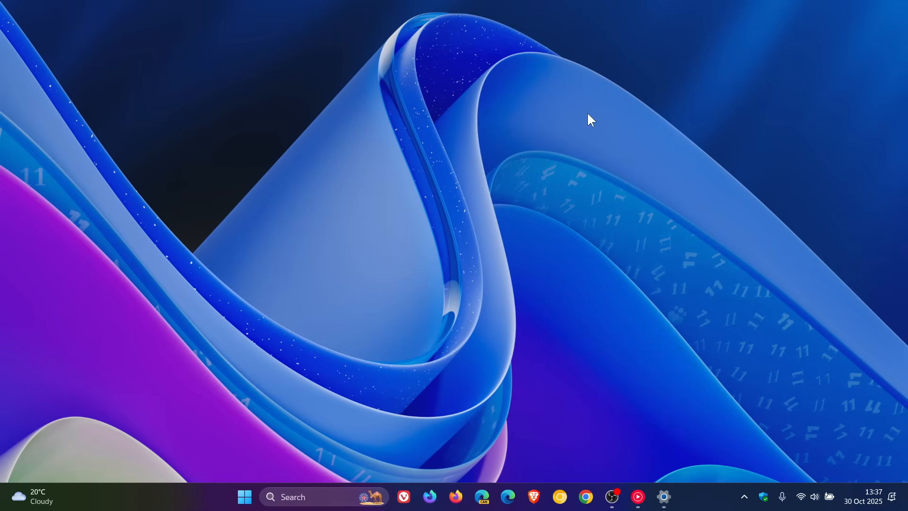
mouse_move(484, 225)
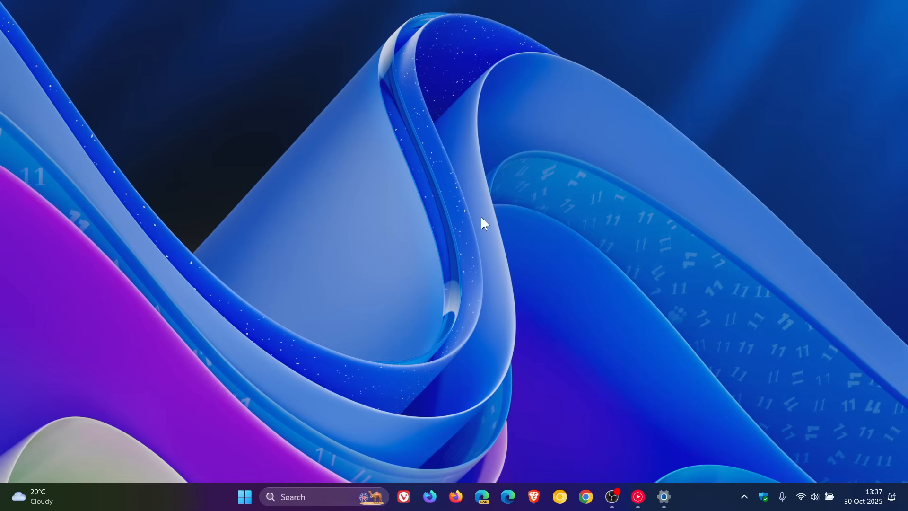